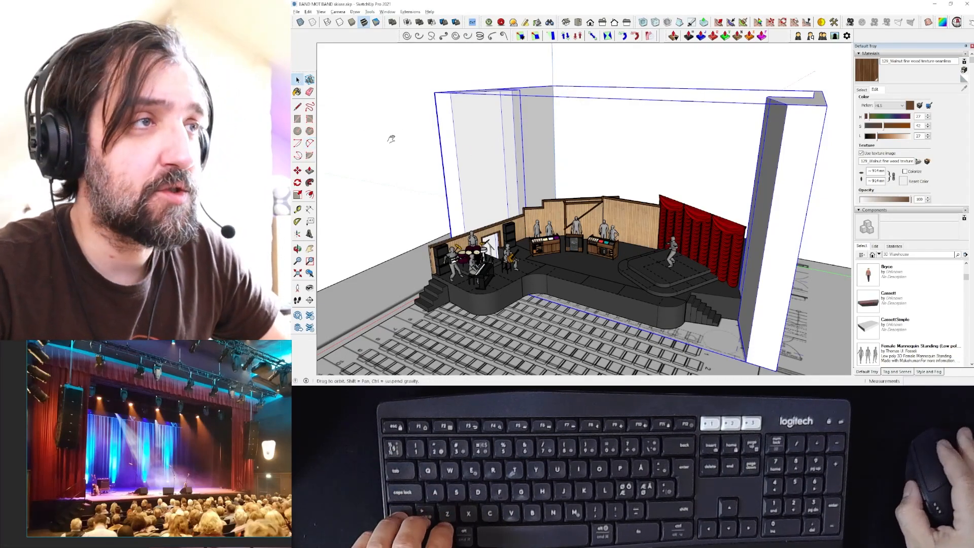
Step: Sketch a long smooth wavy curve across the empty ground beside the theatre model
scroll(down, 3)
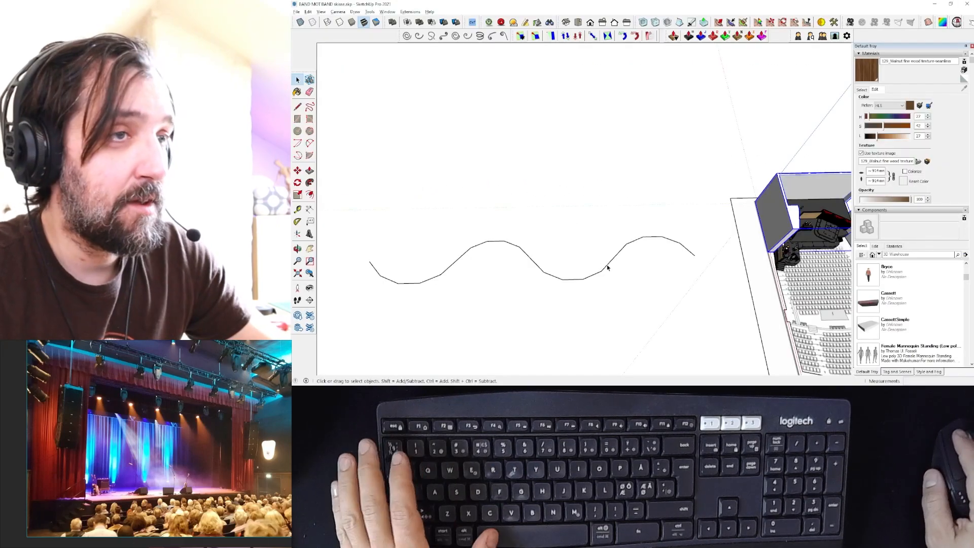
Step: Enable the Sandbox toolbar so the terrain-from-contours tools sit beside the curve
click(608, 266)
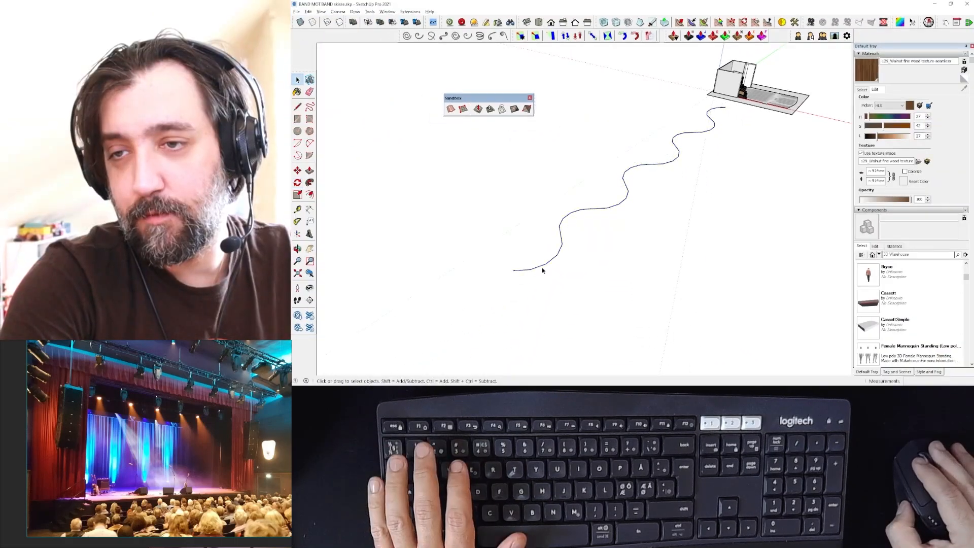
Step: Move-copy the wavy curve to leave a second parallel curve beside the original
key(q)
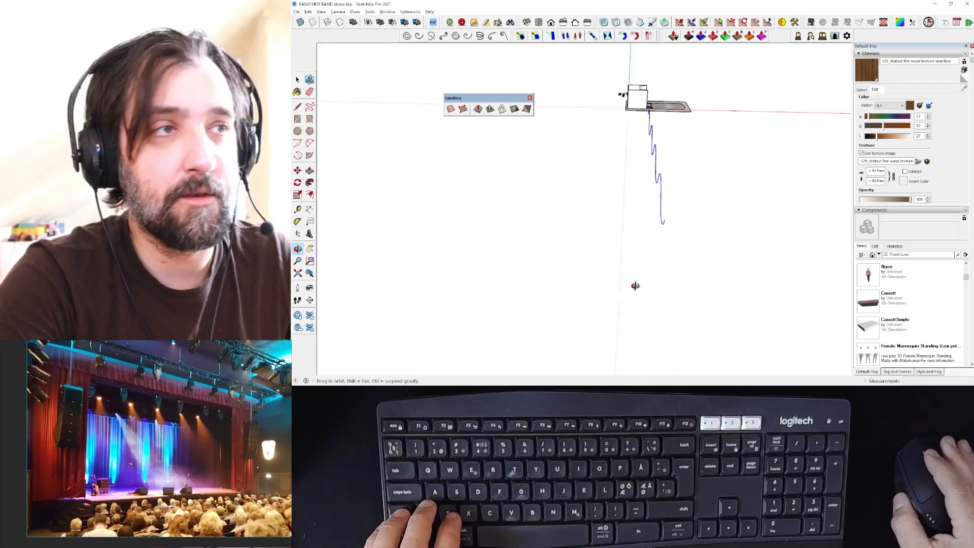
key(m)
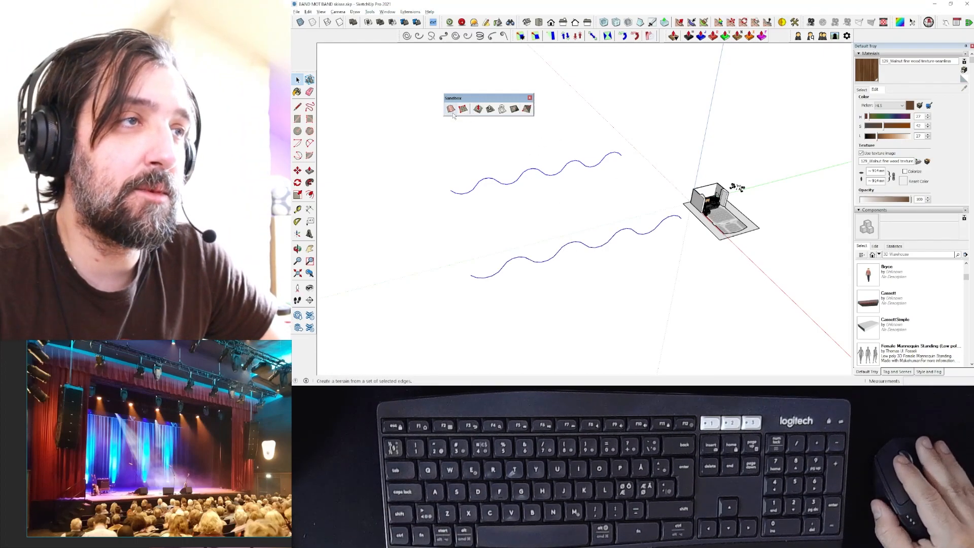
mouse_move(450, 108)
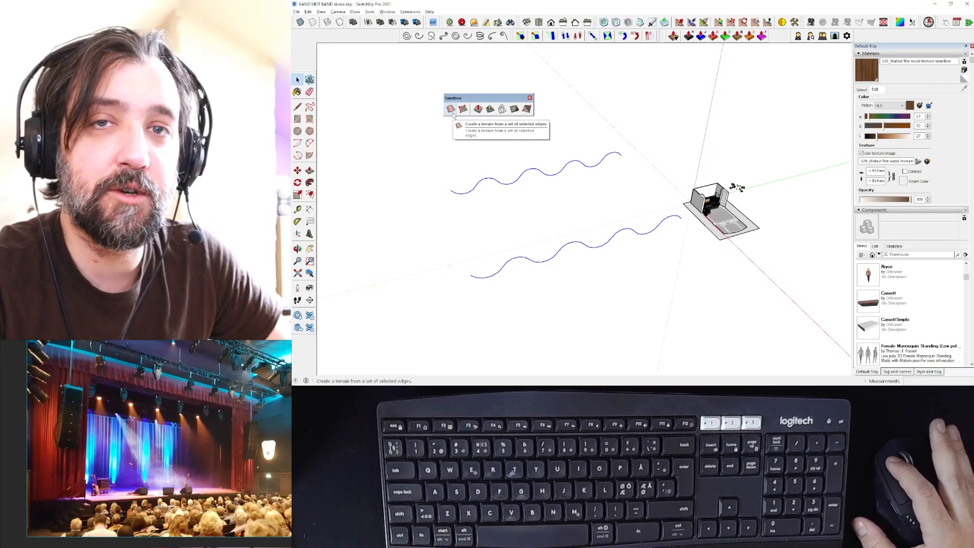
Step: Generate a rippled surface between the two selected curves with From Contours
click(452, 109)
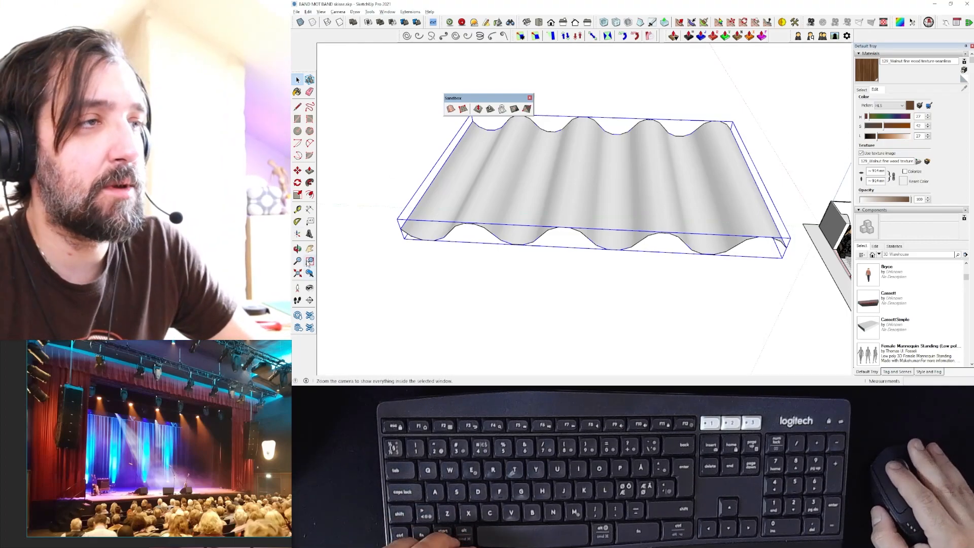
Step: Scale the rippled surface up to curtain proportions and place it in the theatre
key(s)
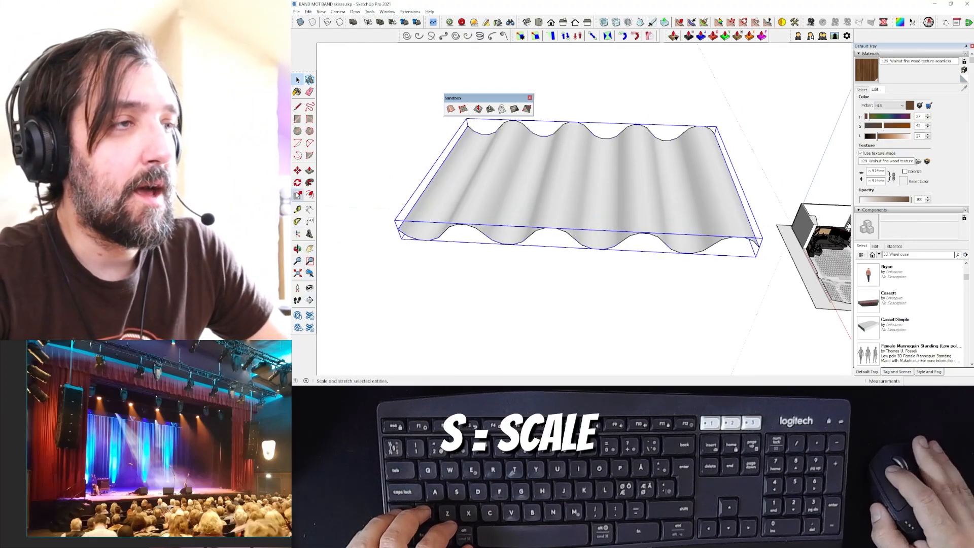
key(s)
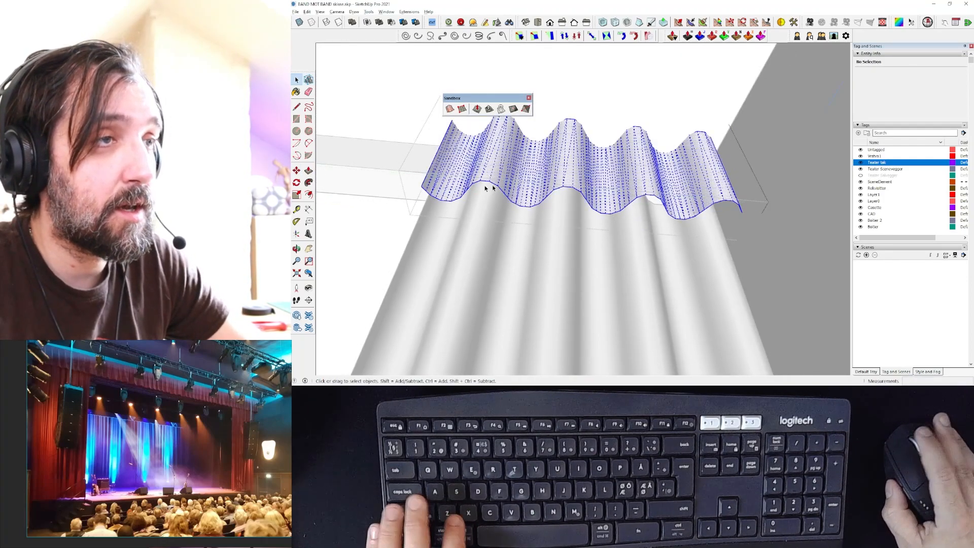
Step: Copy a curtain section end to end and smooth away the seam grid edges
key(m)
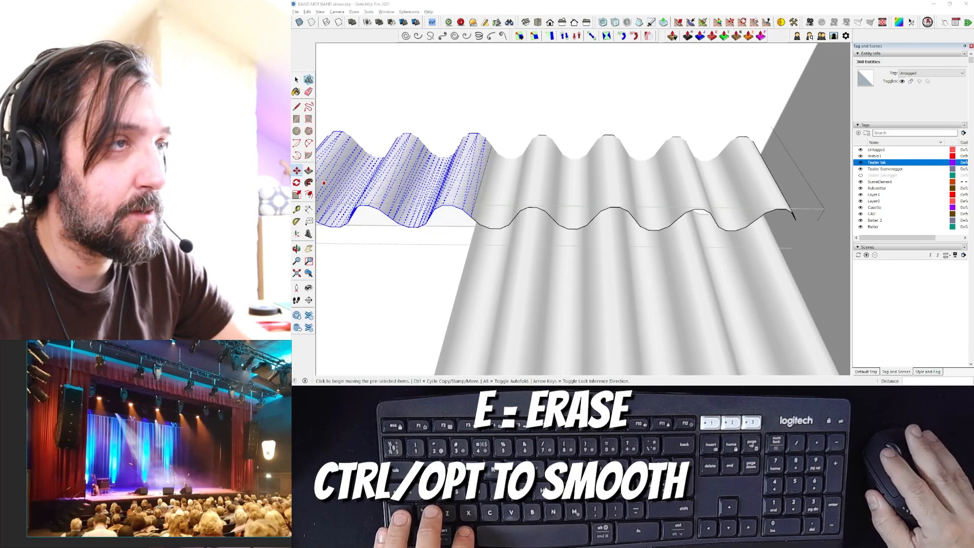
key(e)
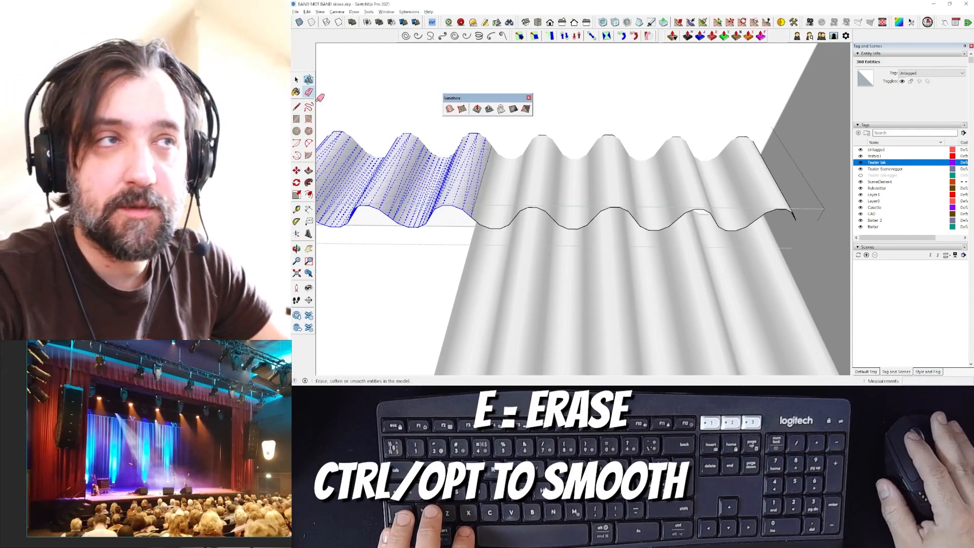